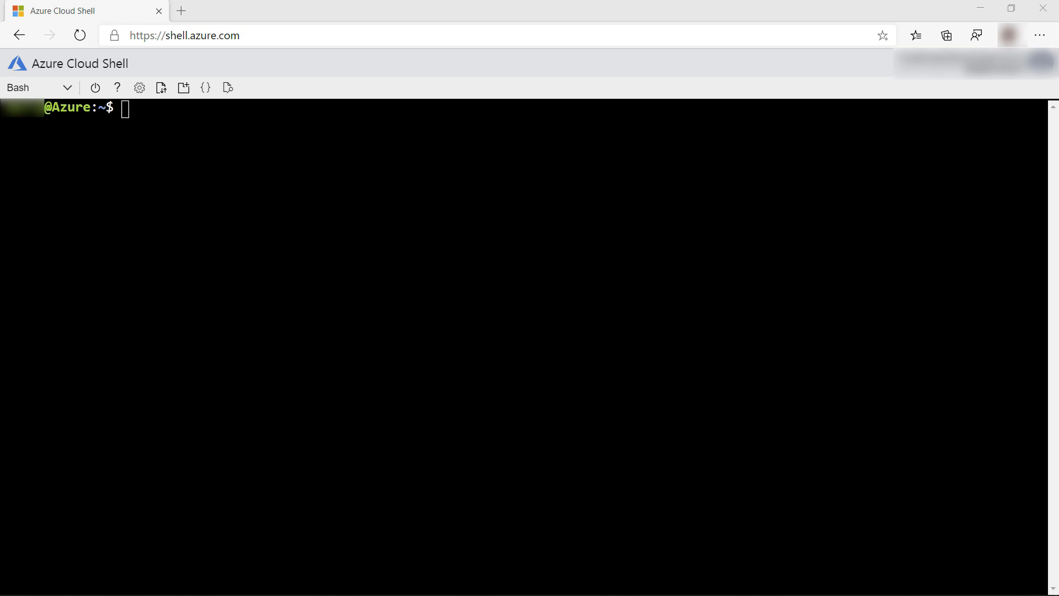
Register the Microsoft.VirtualMachineImages feature for the subscription with az feature register.
type("az feature register --namespace Microsoft.VirtualMachineImages --name VirtualMachineTemplatePreview")
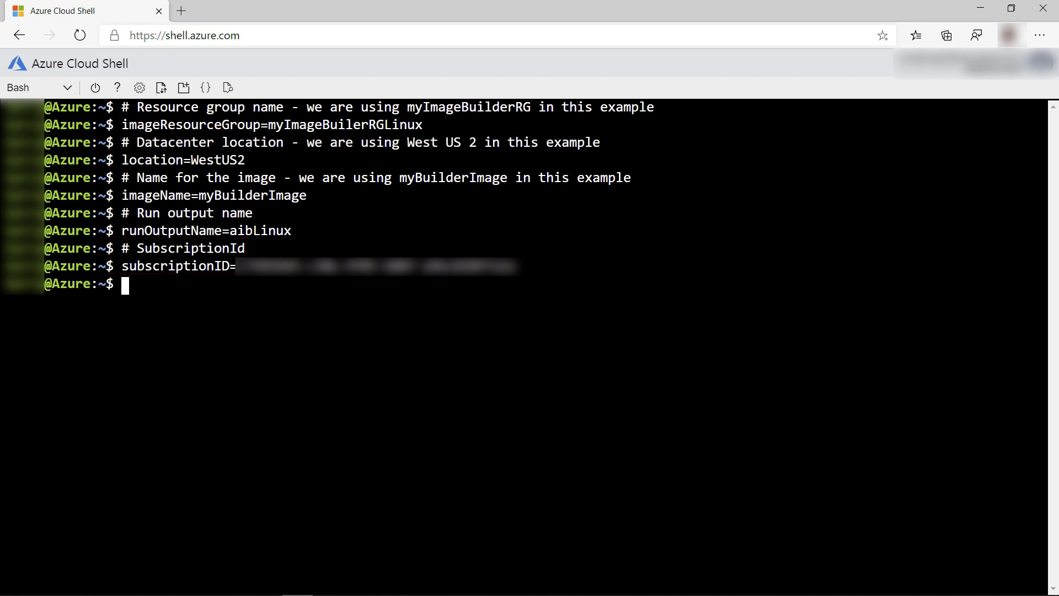
Create the myImageBuilerRGLinux resource group in West US 2 and grant Image Builder Contributor rights on it.
type("az group create -n $imageResourceGroup -l $location")
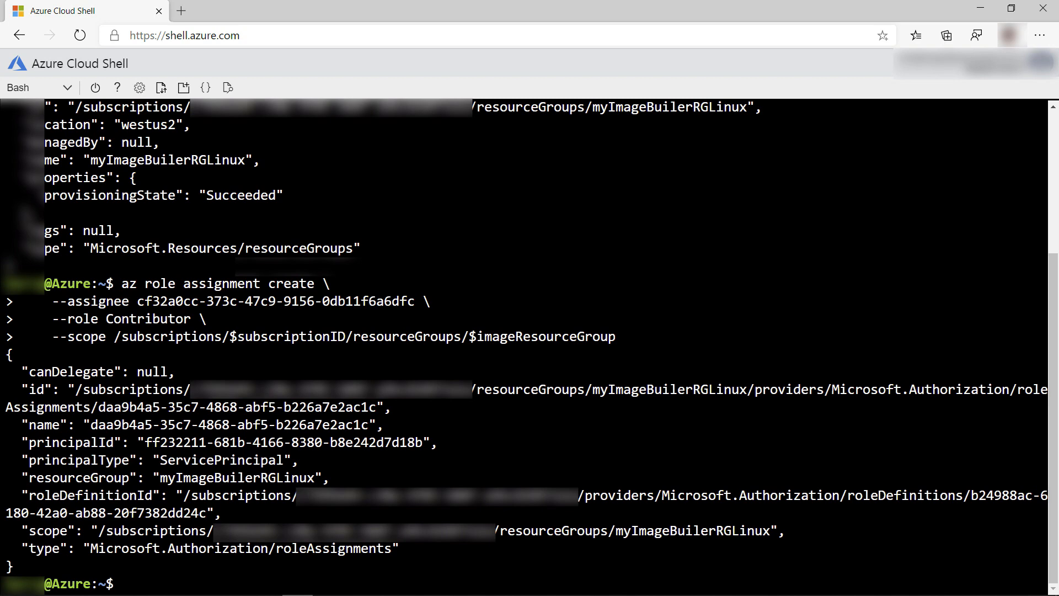
type("c")
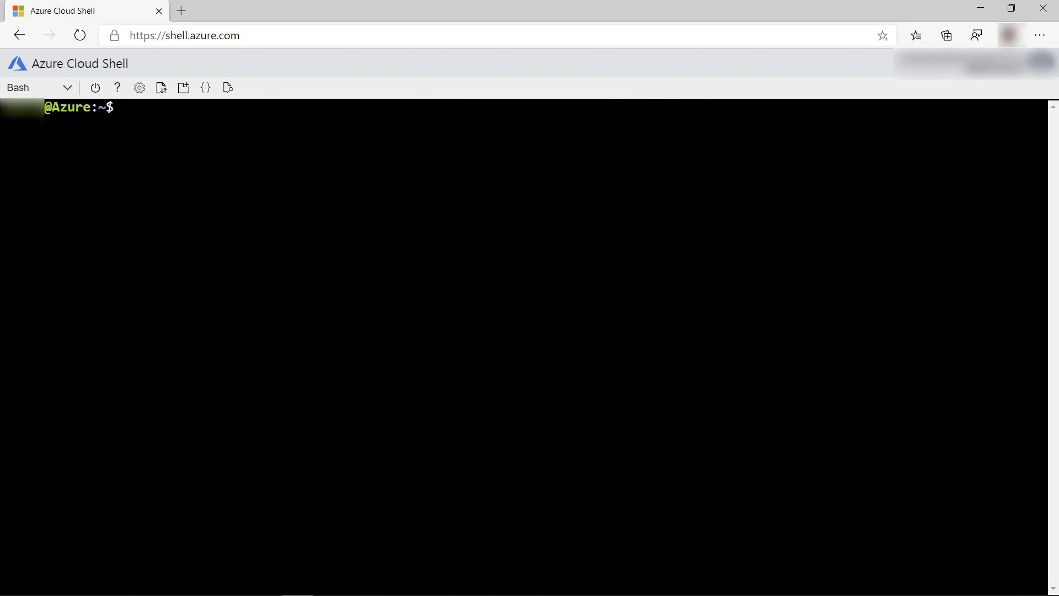
Download helloImageTemplateLinux.json from GitHub with curl and clear the screen.
type("curl https://raw.githubusercontent.com/danielsollondon/azvmimagebuilder/master/quickquickstarts/0_Creating_a_Custom_Linux_Managed_Image/helloImageTemplateLinux.json -o helloImageTemplateLinux.json")
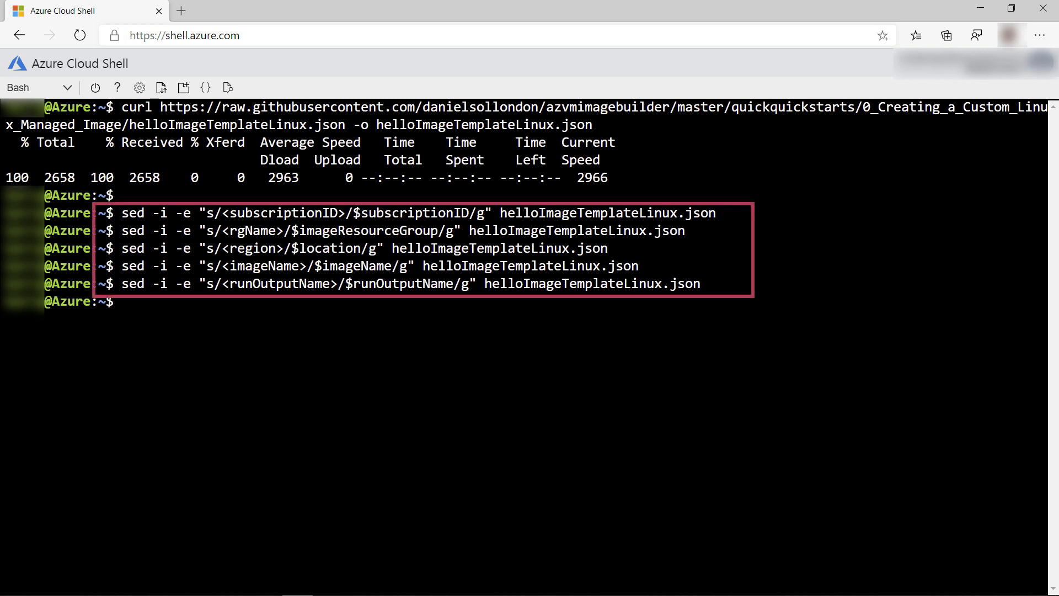
type("clear")
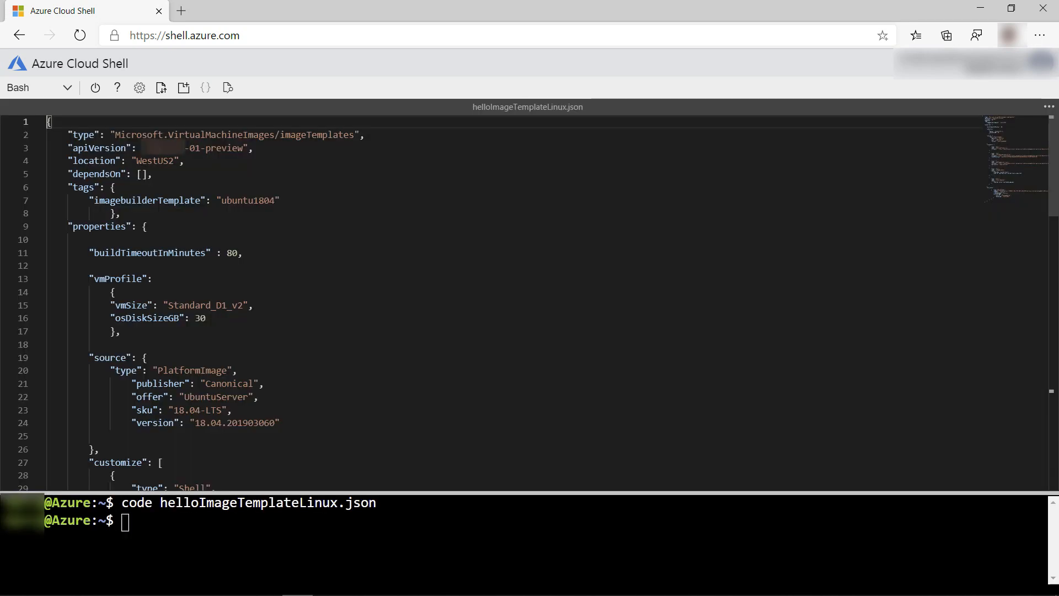
Scroll through helloImageTemplateLinux.json to review the Ubuntu image template.
scroll("down", 3)
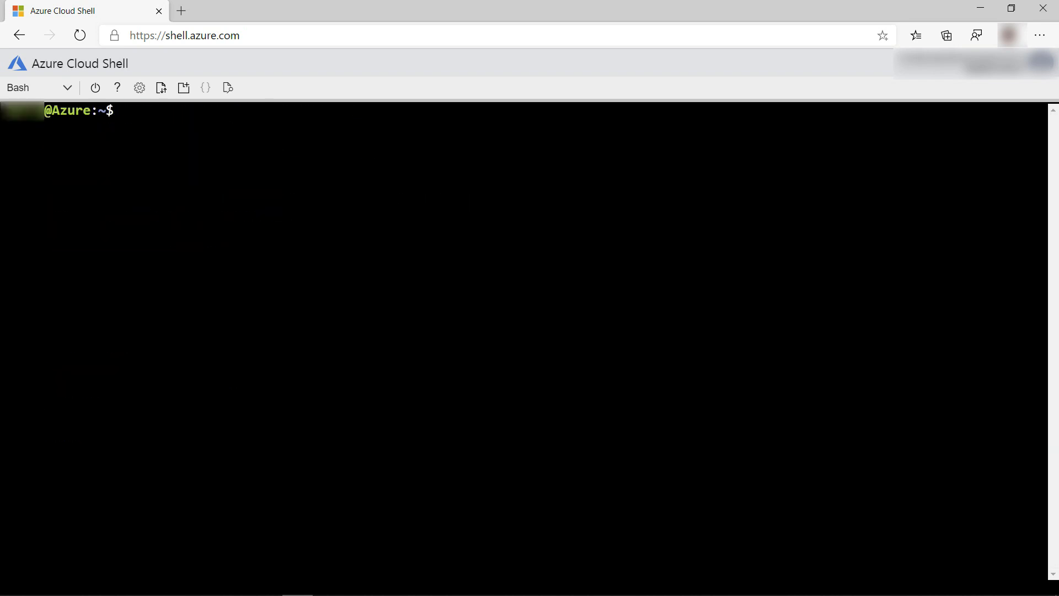
Run the image build with az resource invoke-action --action Run on the template.
type("az resource invoke-action \\")
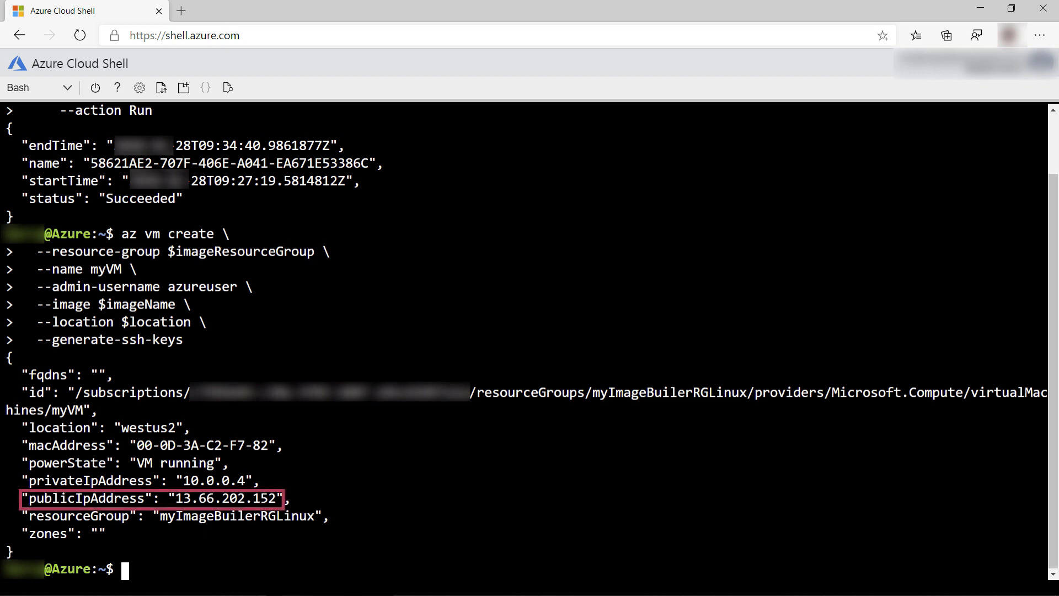
type("clea")
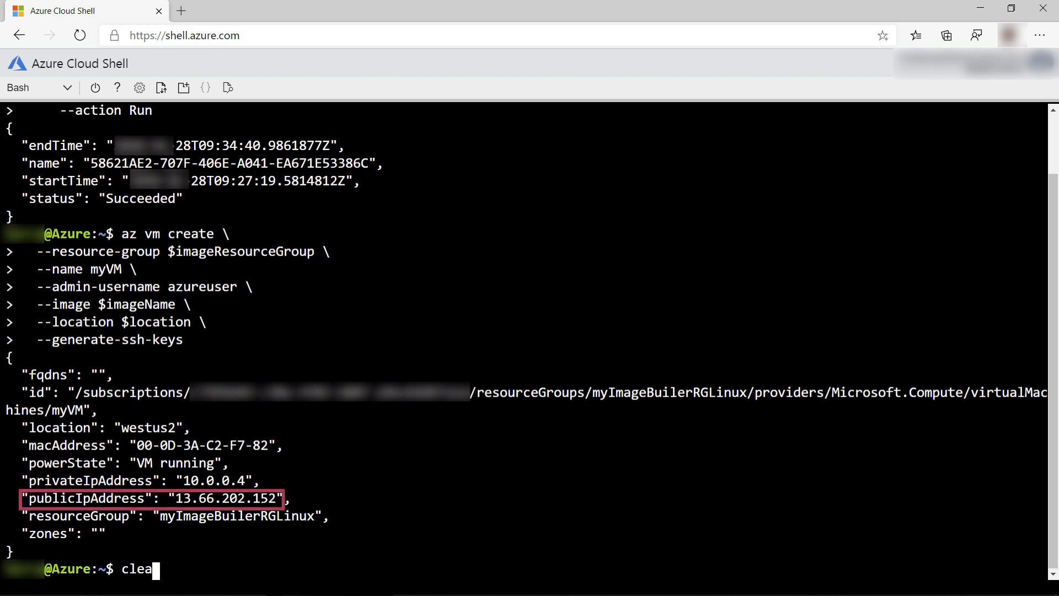
key("Enter")
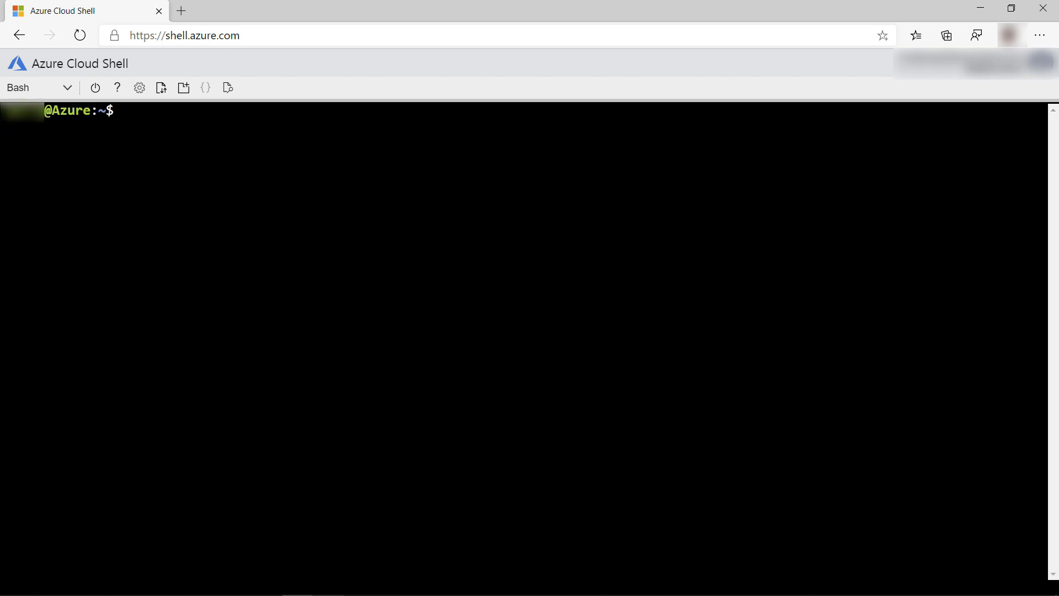
type("ssh azureuser@13.66.202.152")
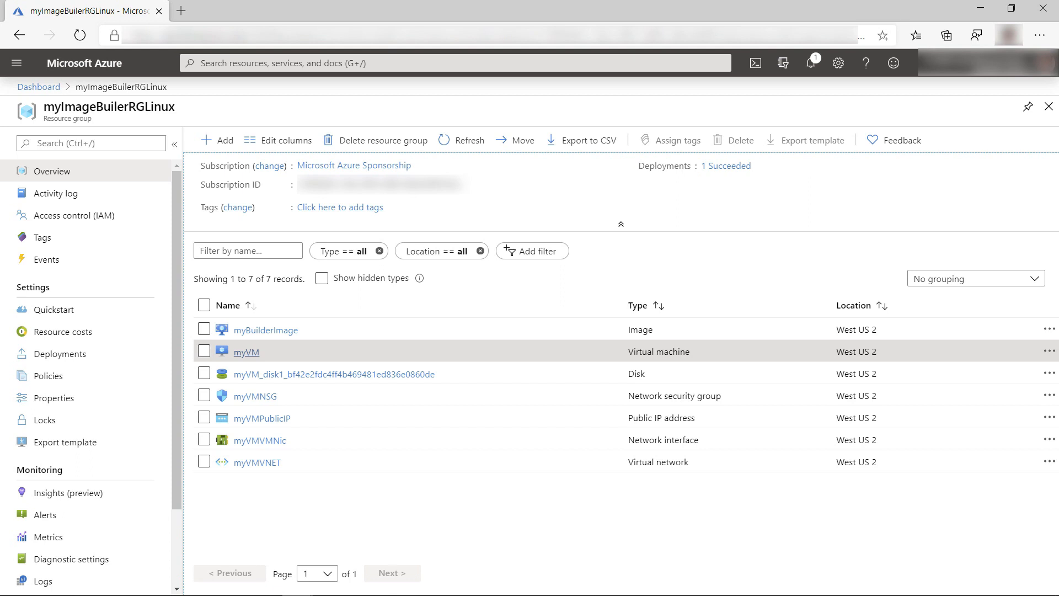
Open the myVM virtual machine from the myImageBuilerRGLinux resource group list.
left_click(246, 351)
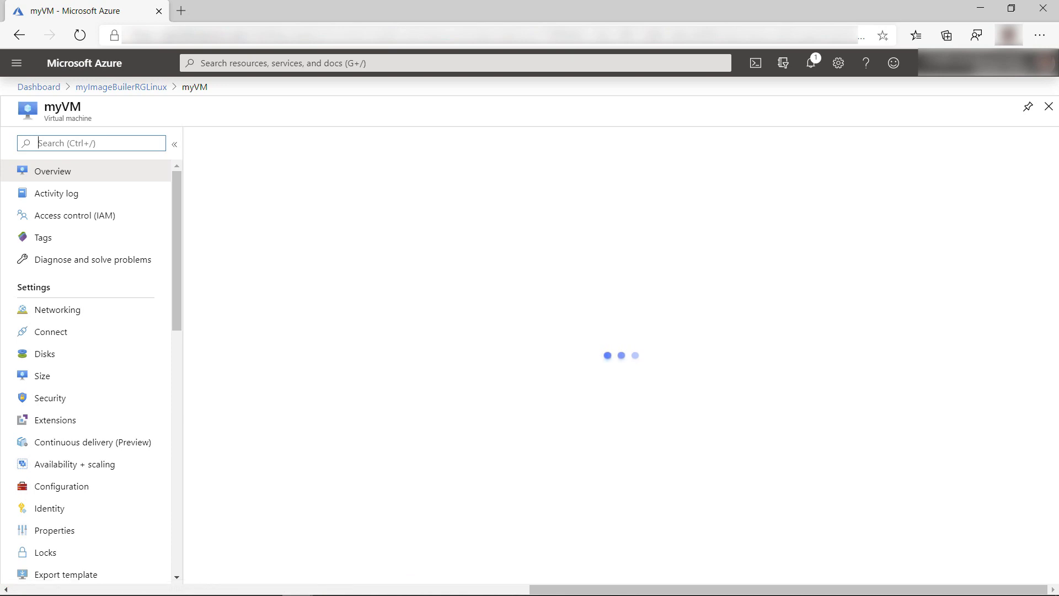